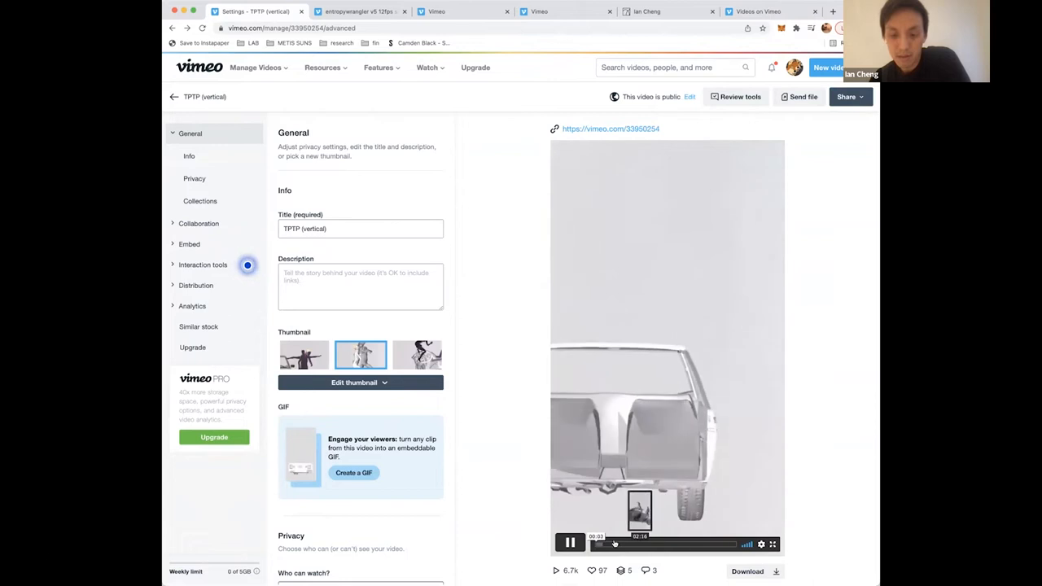
- Open the TPTP (vertical) video's settings page and let its preview play to the end
{"action": "left_click", "coordinate": [627, 544]}
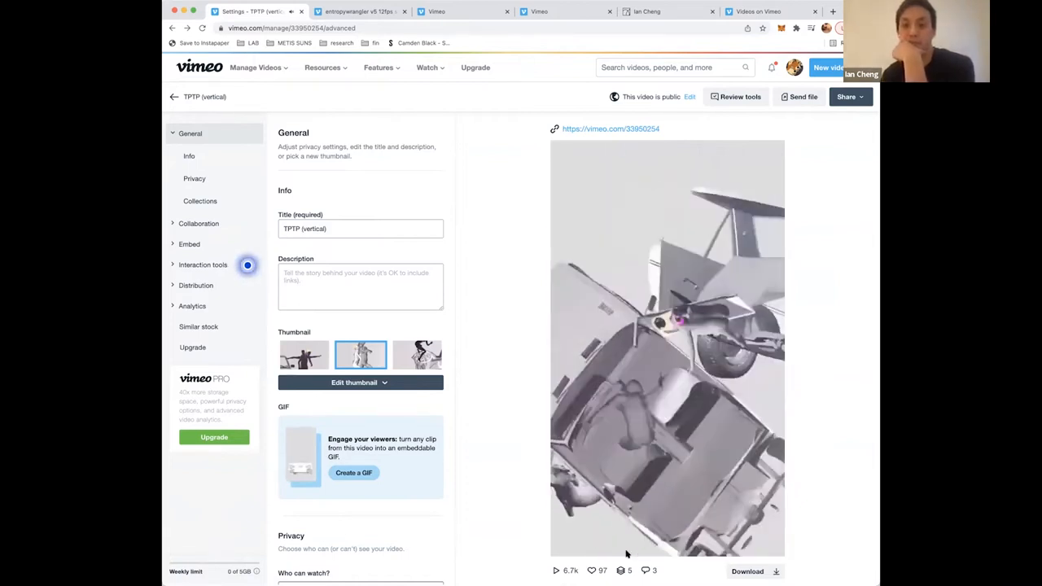
{"action": "left_click", "coordinate": [667, 350]}
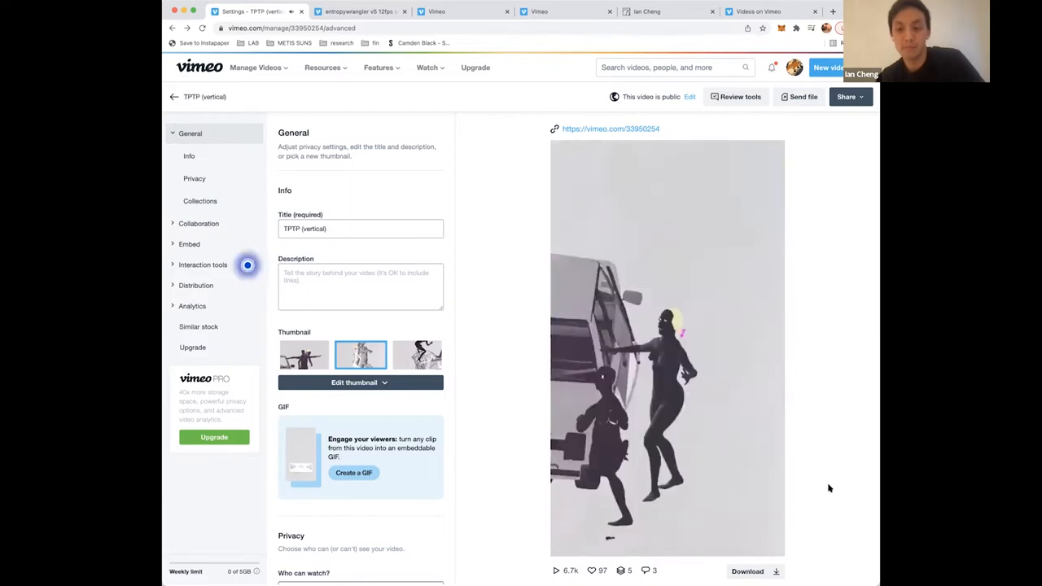
{"action": "left_click", "coordinate": [667, 348]}
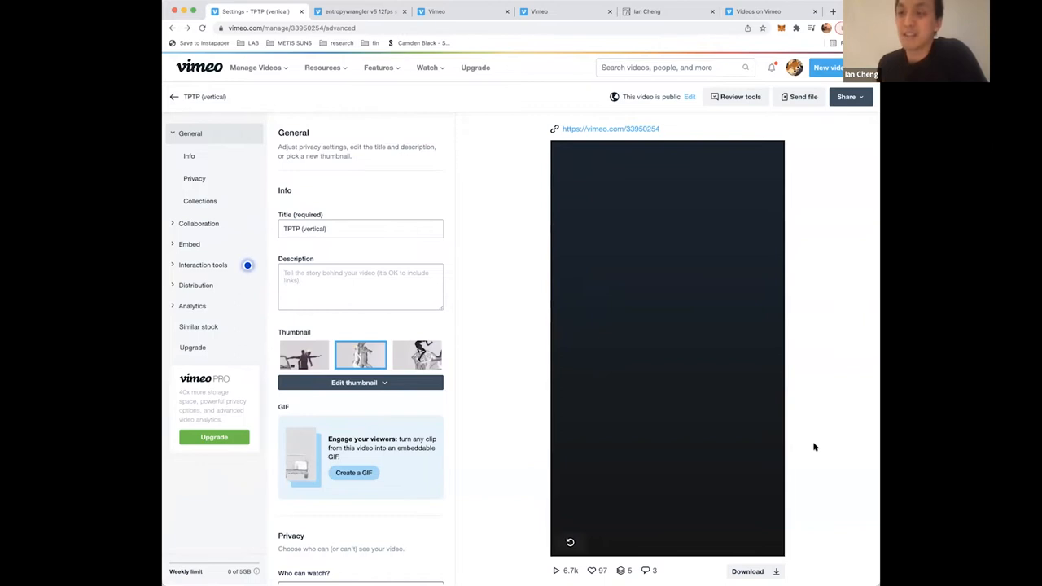
{"action": "mouse_move", "coordinate": [825, 359]}
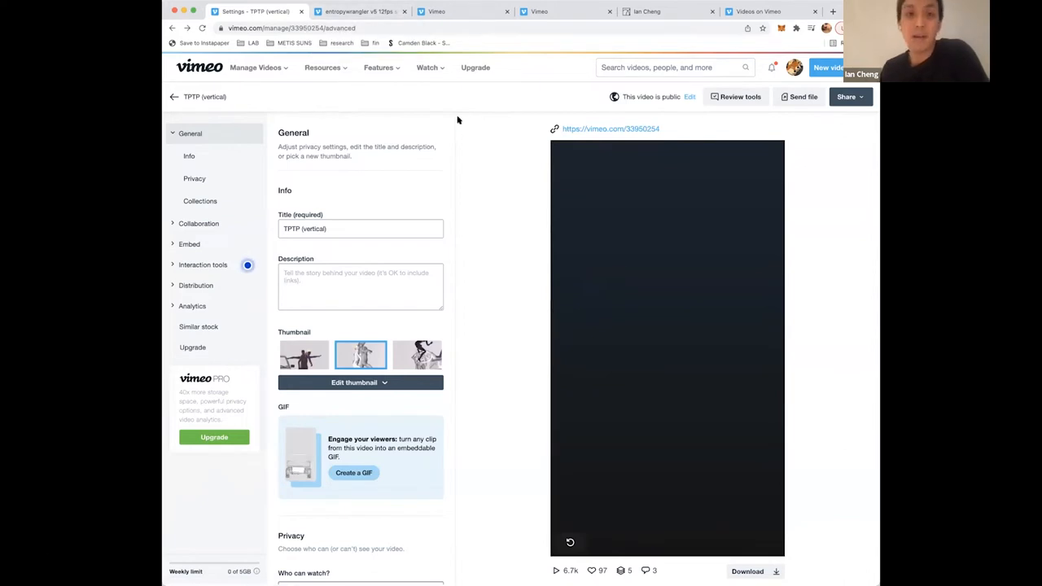
- Switch to the private 'entropywrangler v5 12fps screengrab' video page tab
{"action": "left_click", "coordinate": [358, 11]}
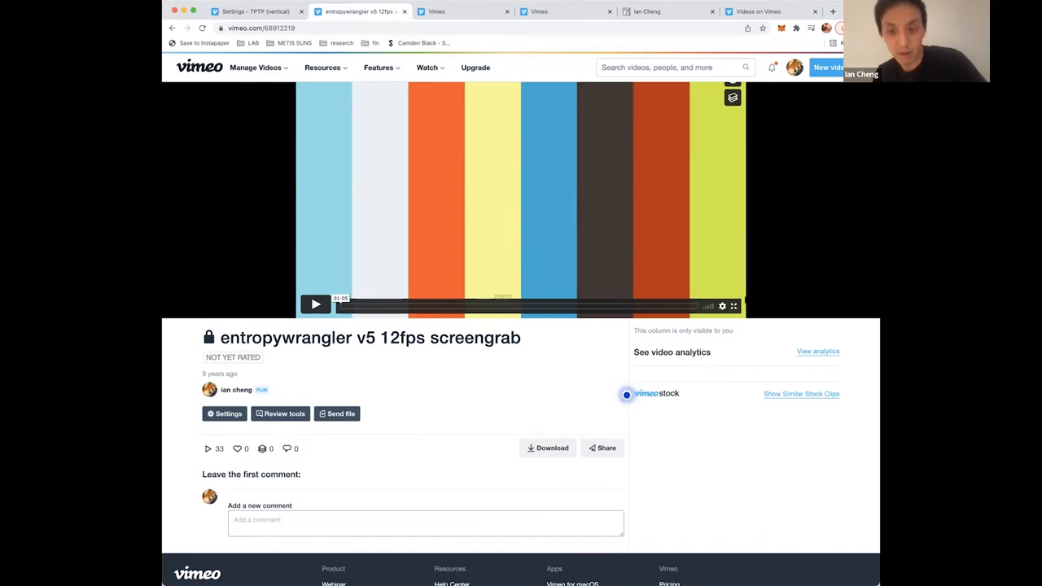
- Play the entropywrangler screengrab to its end screen, then restart it from the beginning
{"action": "left_click", "coordinate": [316, 304]}
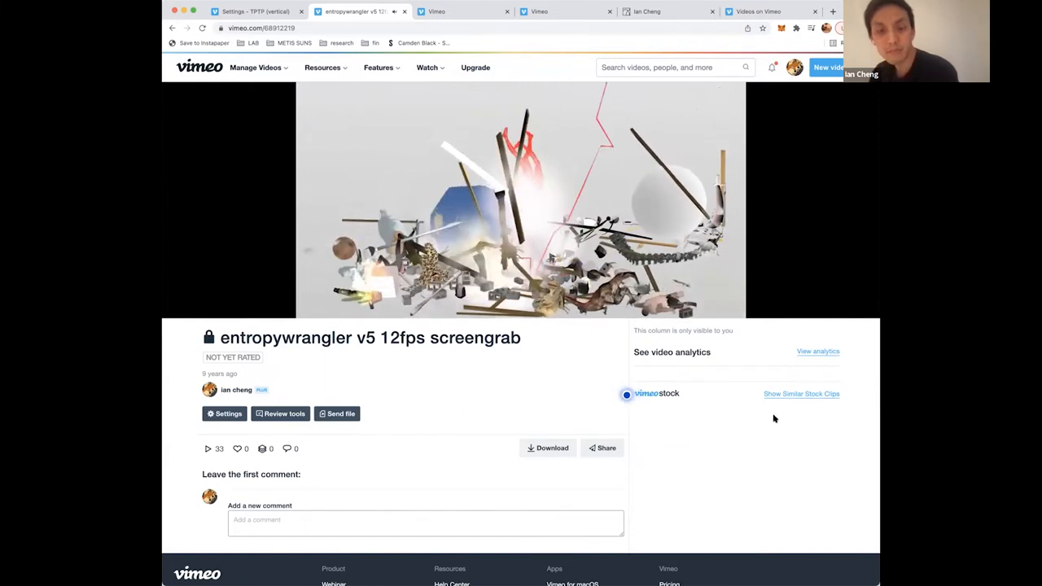
{"action": "left_click", "coordinate": [521, 200]}
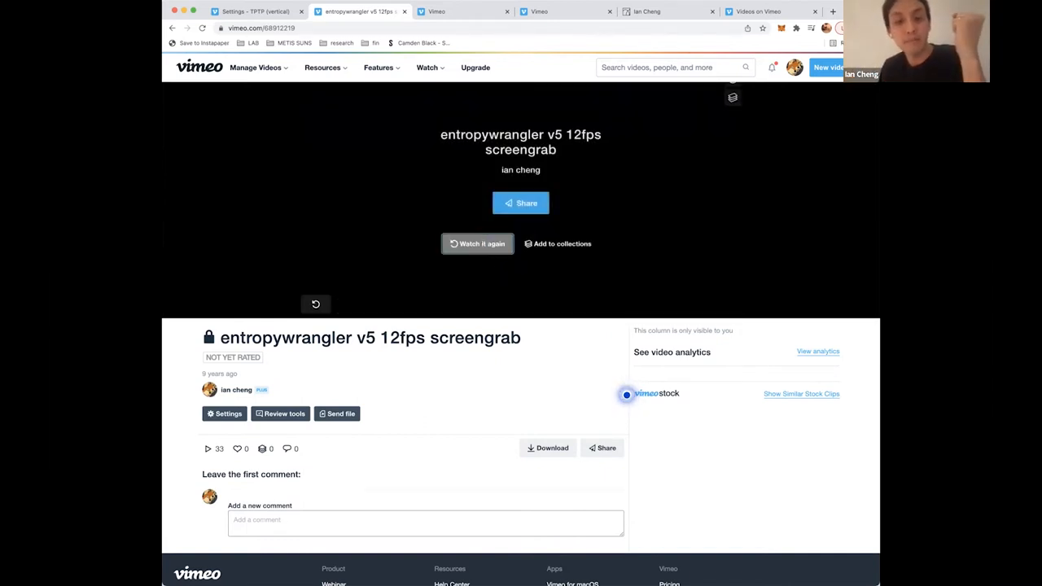
{"action": "left_click", "coordinate": [316, 304]}
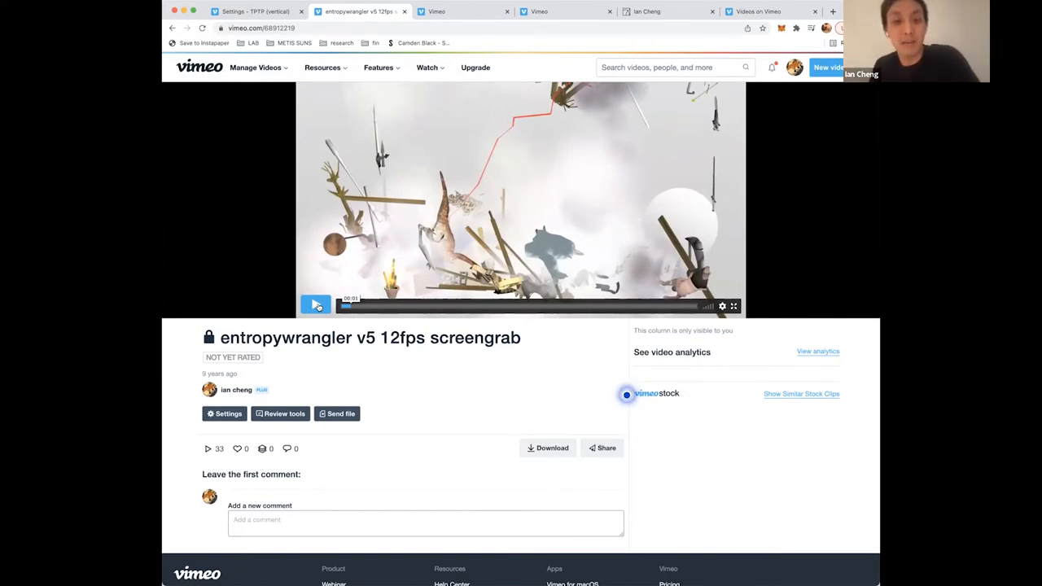
- Start the entropywrangler screengrab again and let it reach the 'Watch it again' screen
{"action": "left_click", "coordinate": [316, 306]}
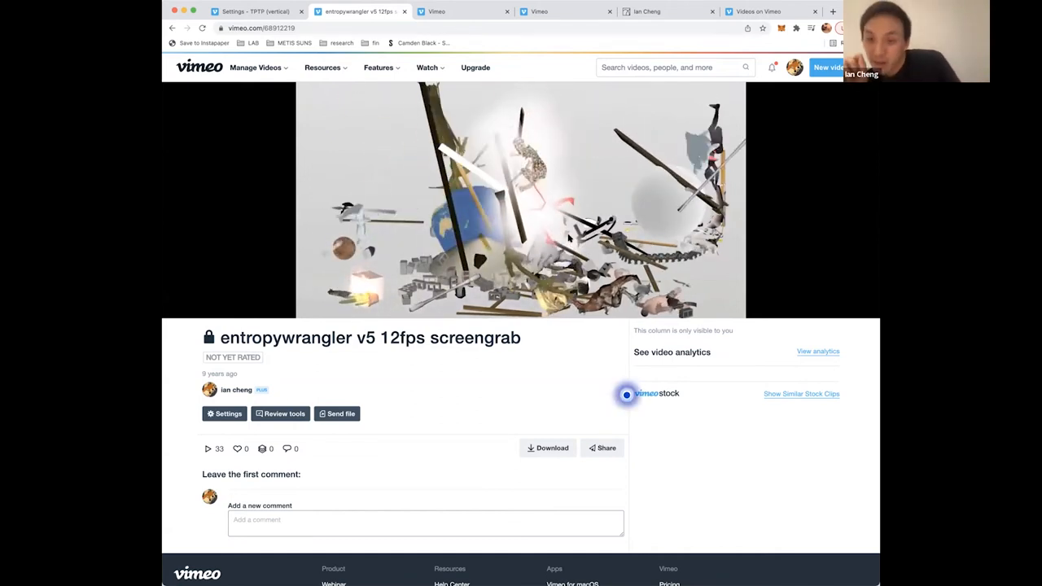
{"action": "left_click", "coordinate": [521, 204]}
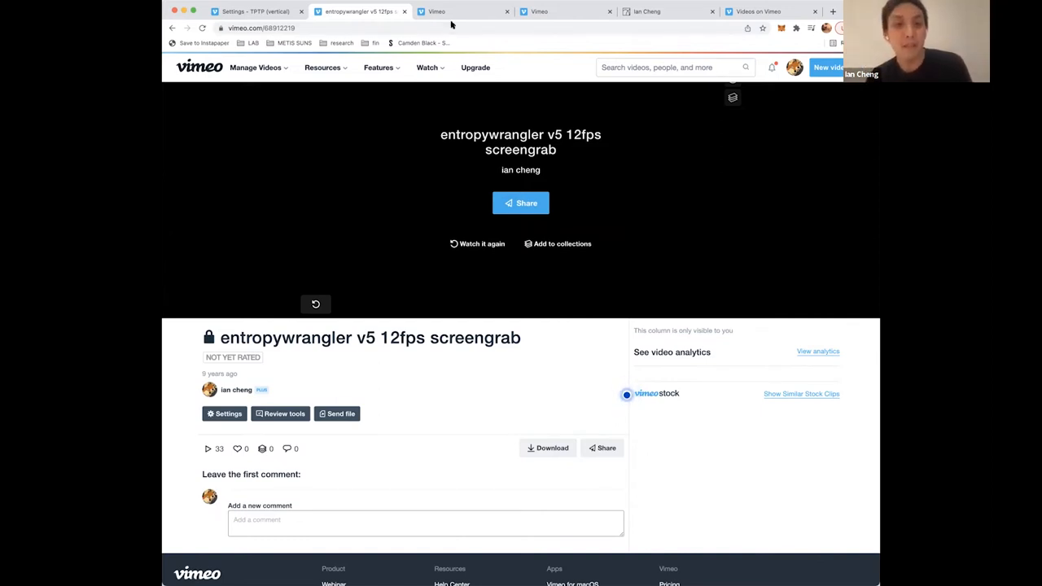
{"action": "left_click", "coordinate": [462, 11]}
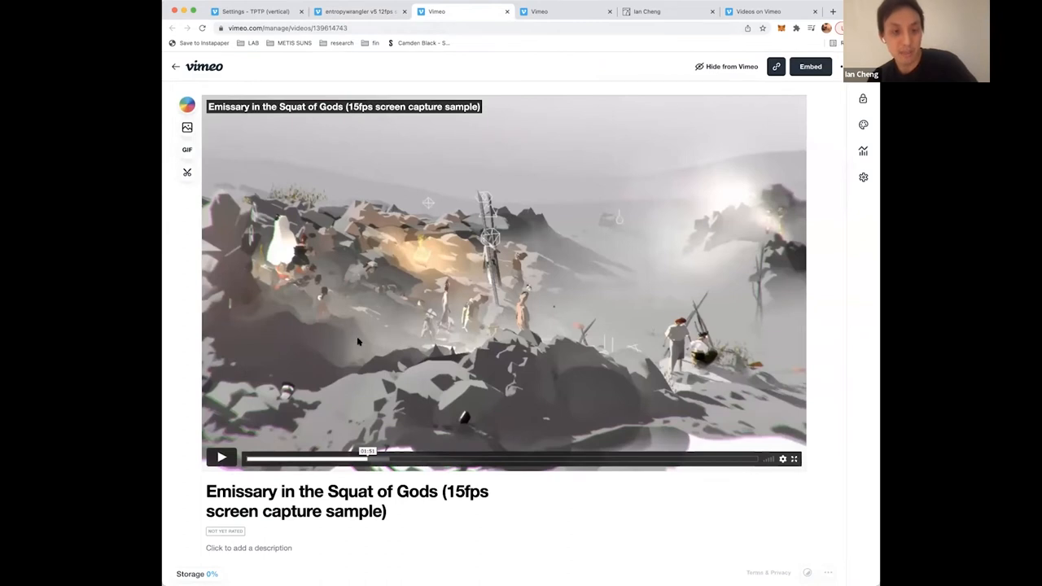
{"action": "mouse_move", "coordinate": [353, 186]}
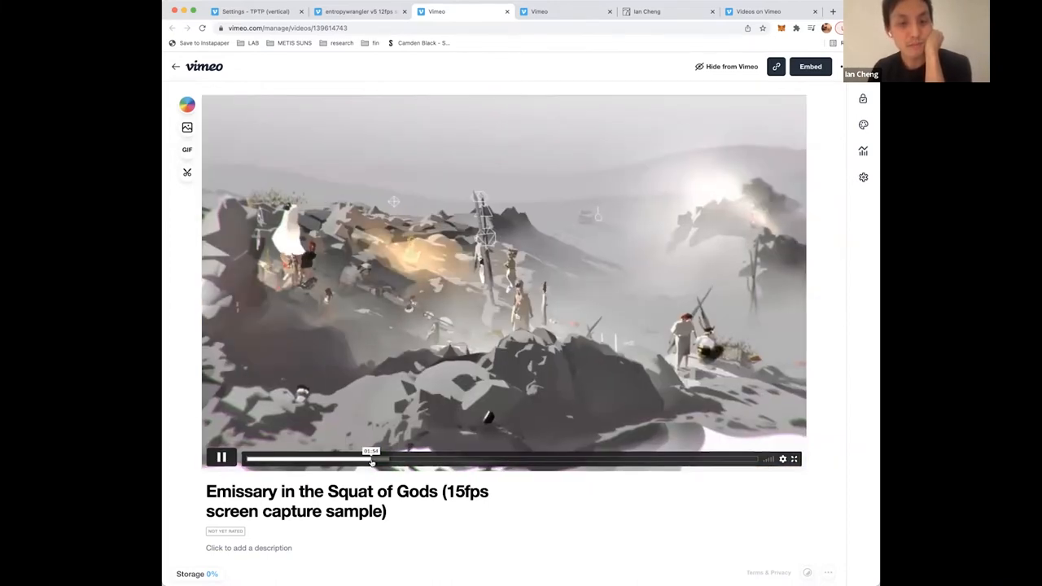
{"action": "left_click", "coordinate": [408, 458]}
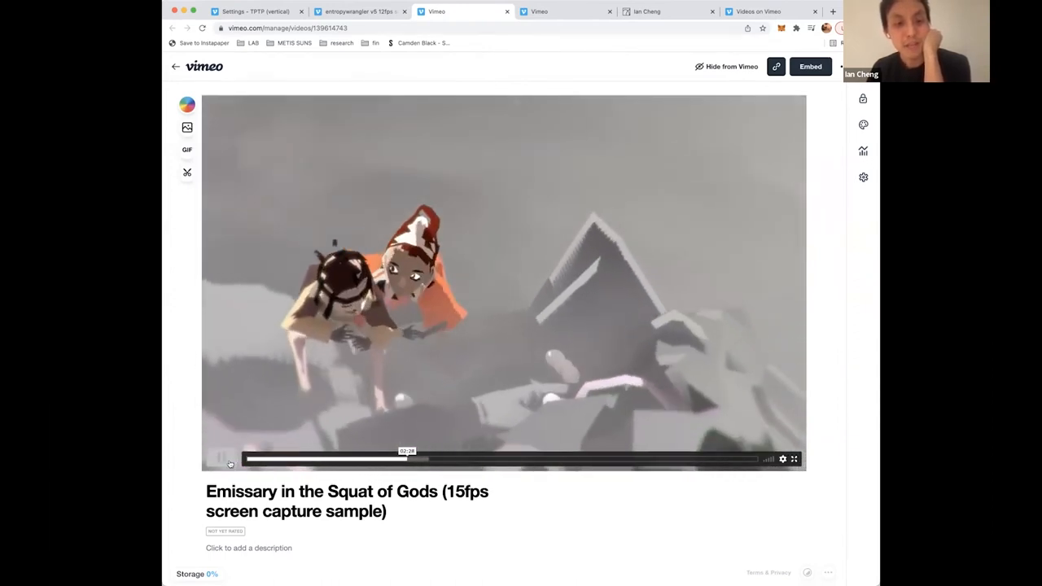
{"action": "left_click", "coordinate": [231, 459]}
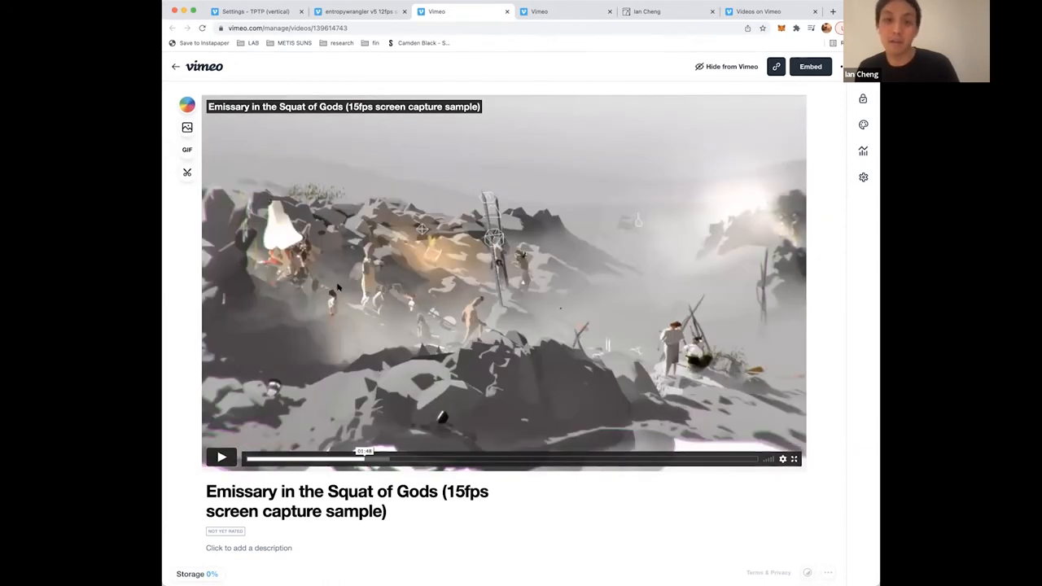
{"action": "mouse_move", "coordinate": [562, 292]}
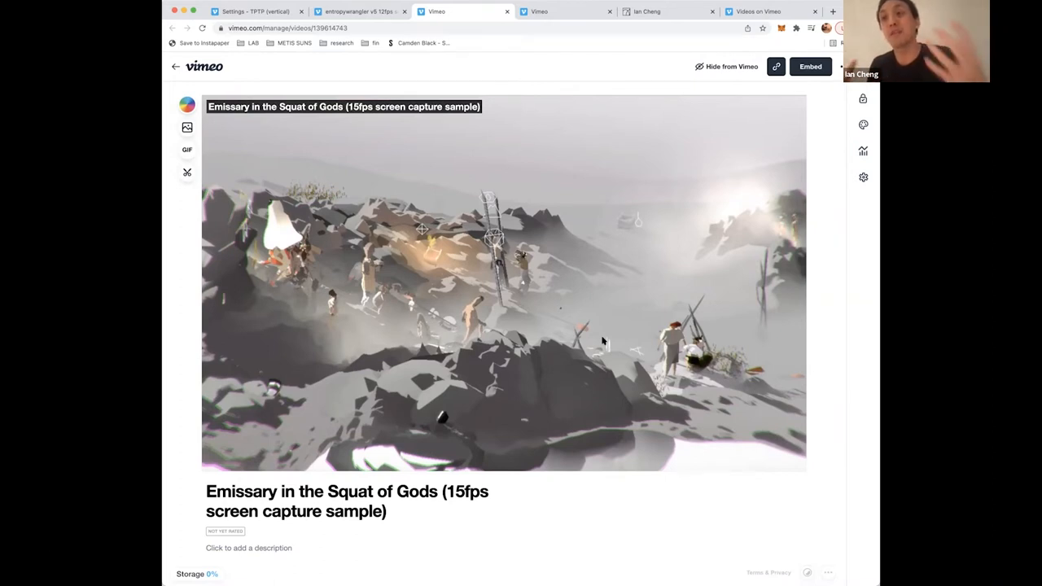
{"action": "mouse_move", "coordinate": [596, 331]}
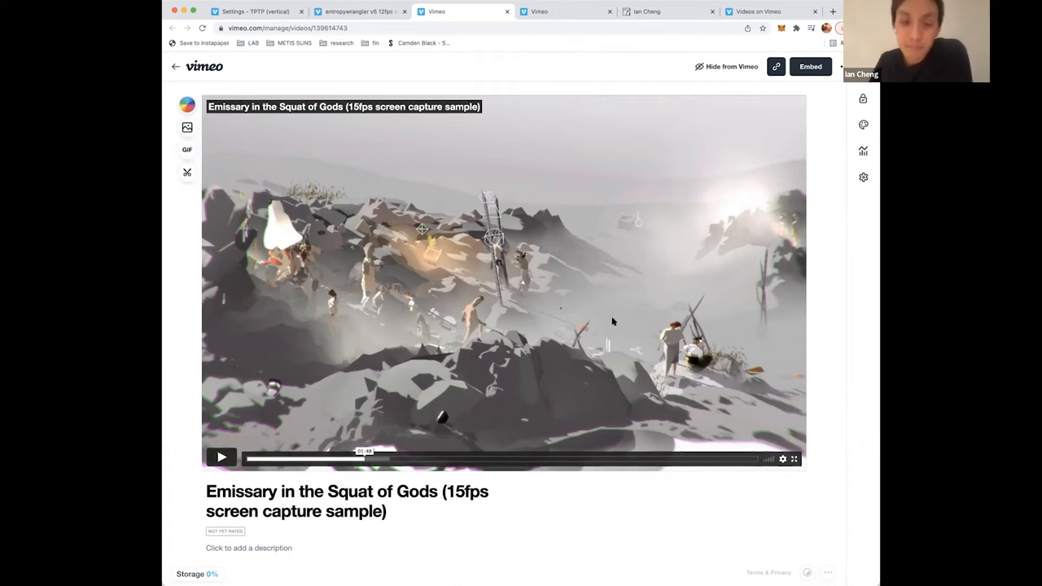
{"action": "mouse_move", "coordinate": [514, 265]}
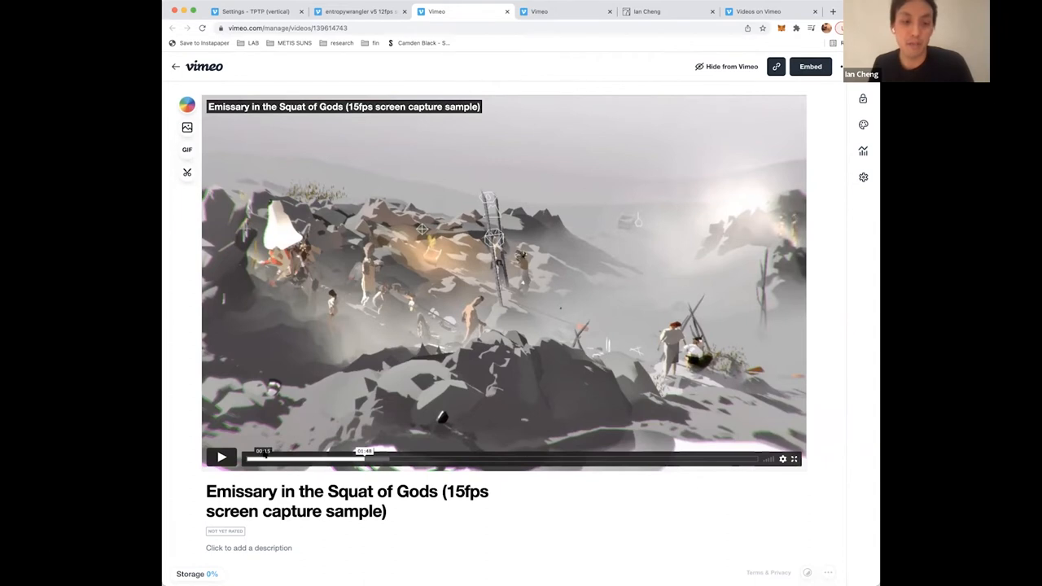
- Resume the Emissary in the Squat of Gods 15fps capture sample into later scenes
{"action": "left_click", "coordinate": [221, 457]}
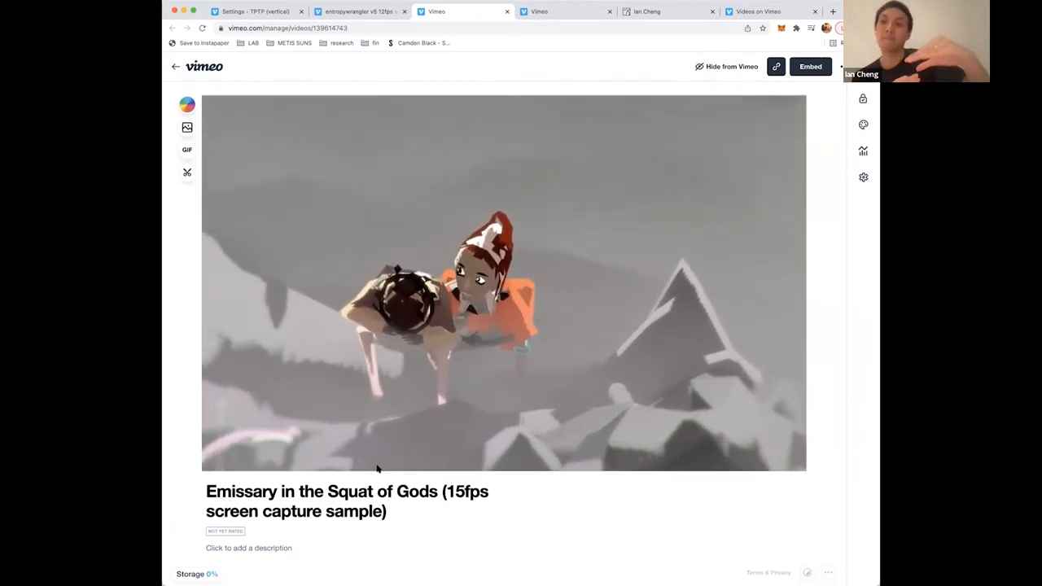
{"action": "left_click", "coordinate": [503, 282]}
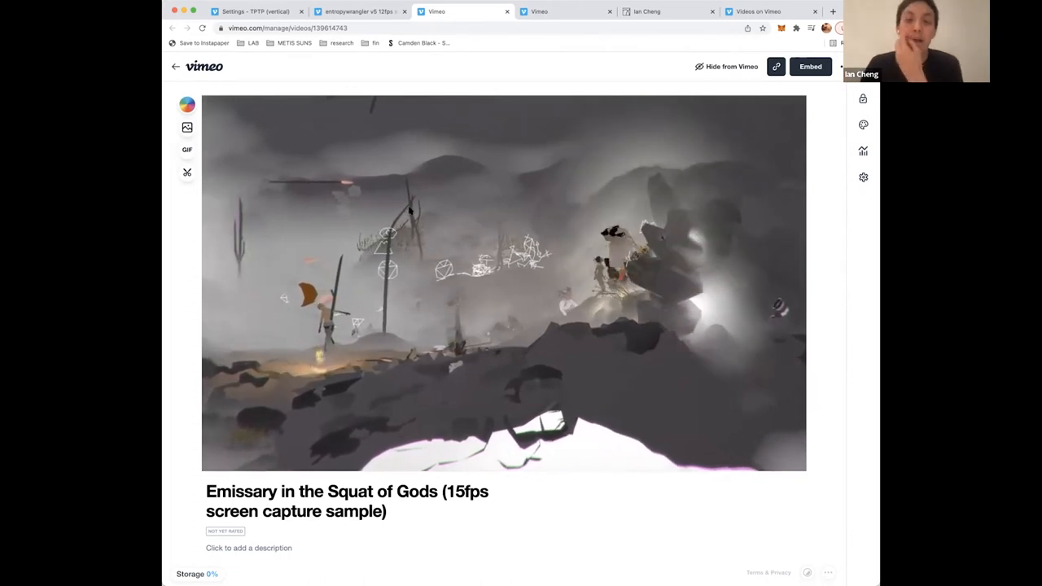
{"action": "left_click", "coordinate": [504, 283]}
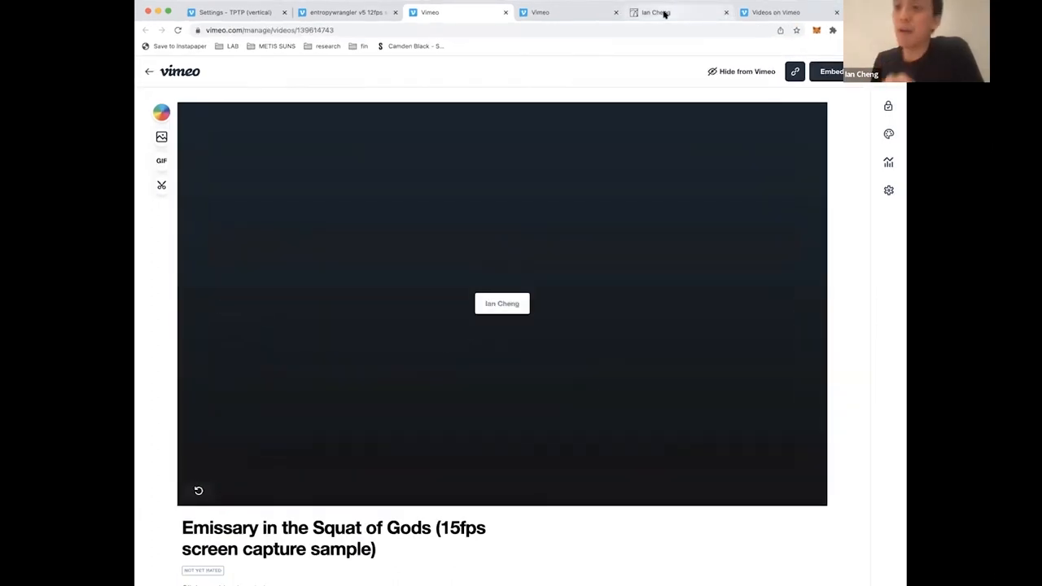
{"action": "mouse_move", "coordinate": [657, 12]}
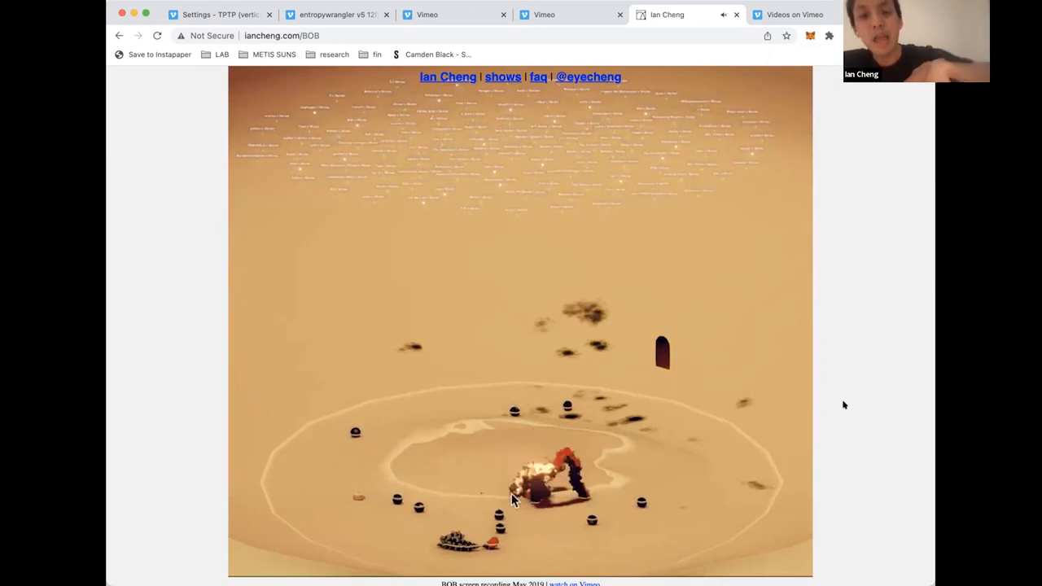
{"action": "mouse_move", "coordinate": [361, 238]}
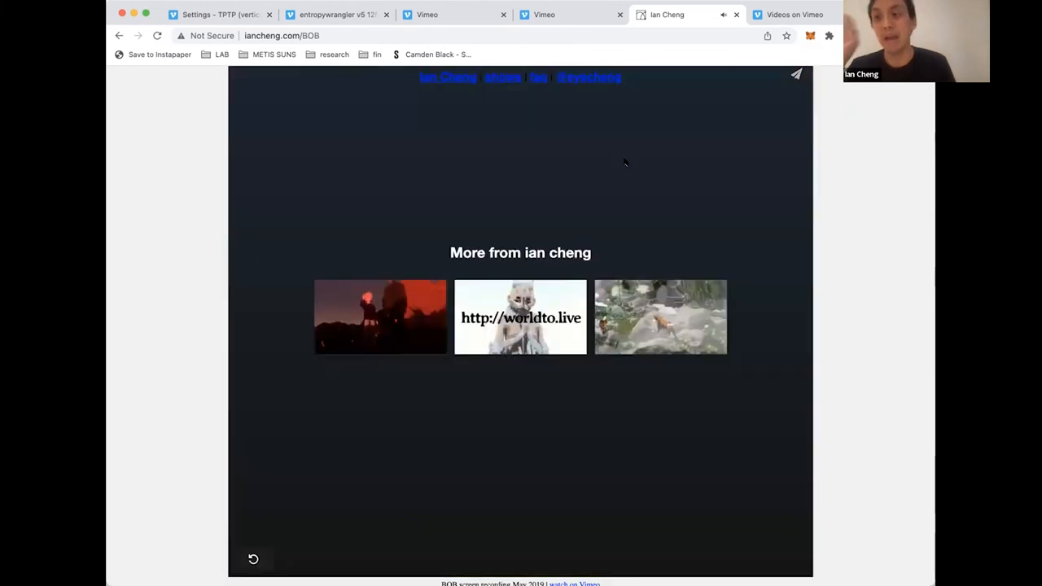
- Replay the BOB screen recording May 2019 embed on iancheng.com from the start
{"action": "left_click", "coordinate": [253, 558]}
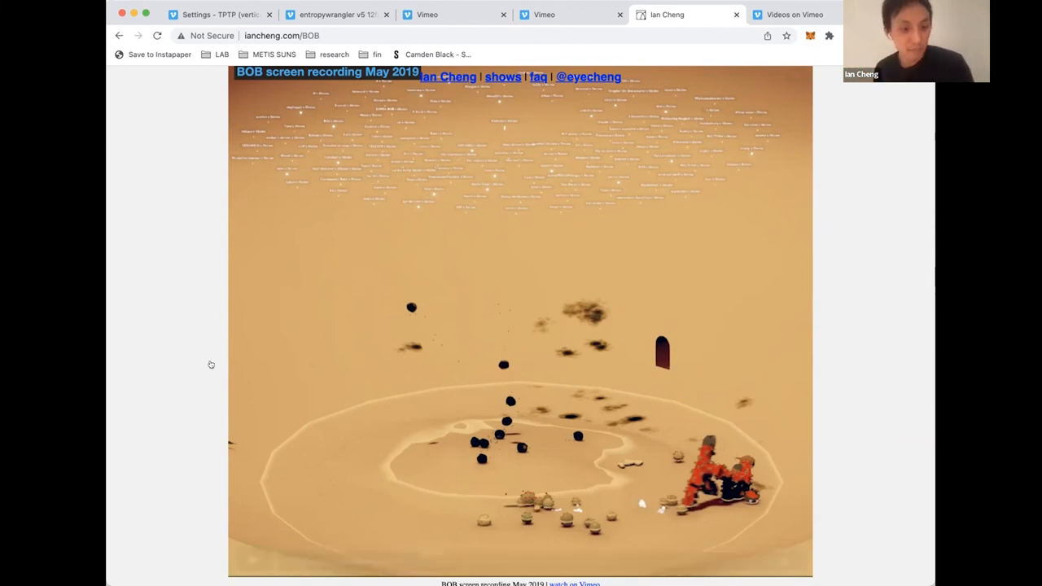
{"action": "mouse_move", "coordinate": [427, 211]}
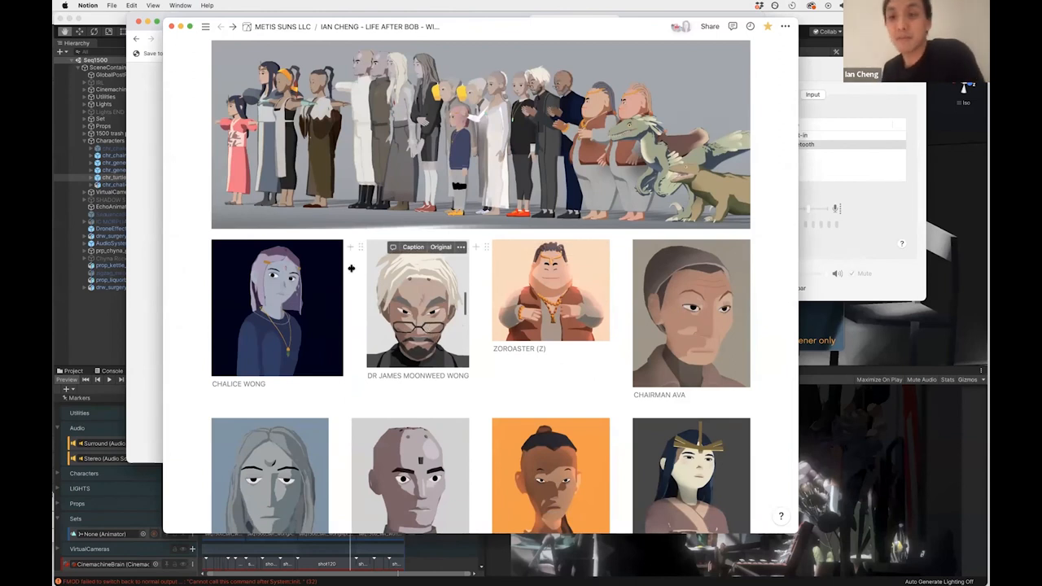
{"action": "mouse_move", "coordinate": [413, 279]}
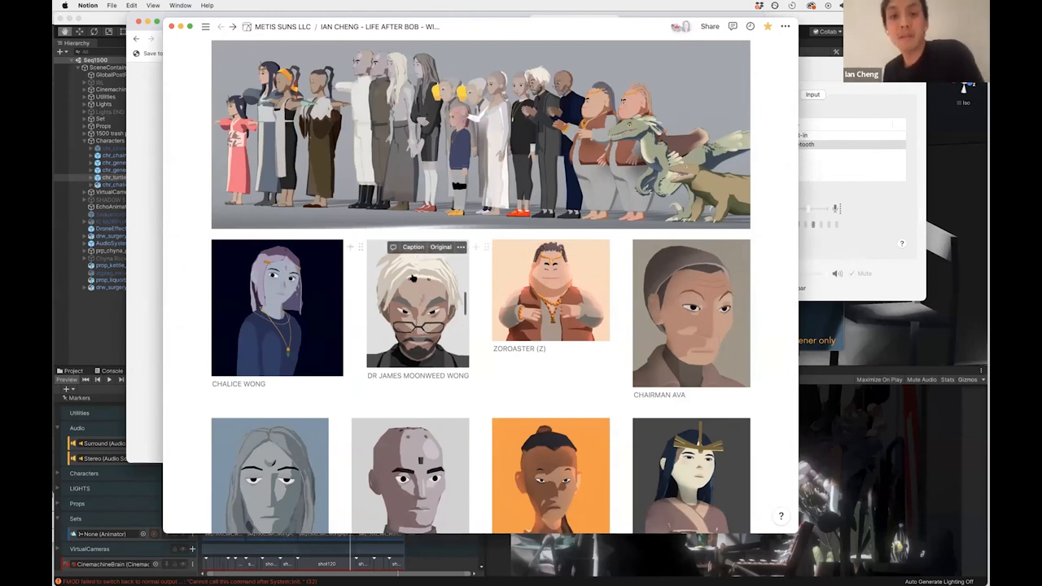
{"action": "mouse_move", "coordinate": [301, 281]}
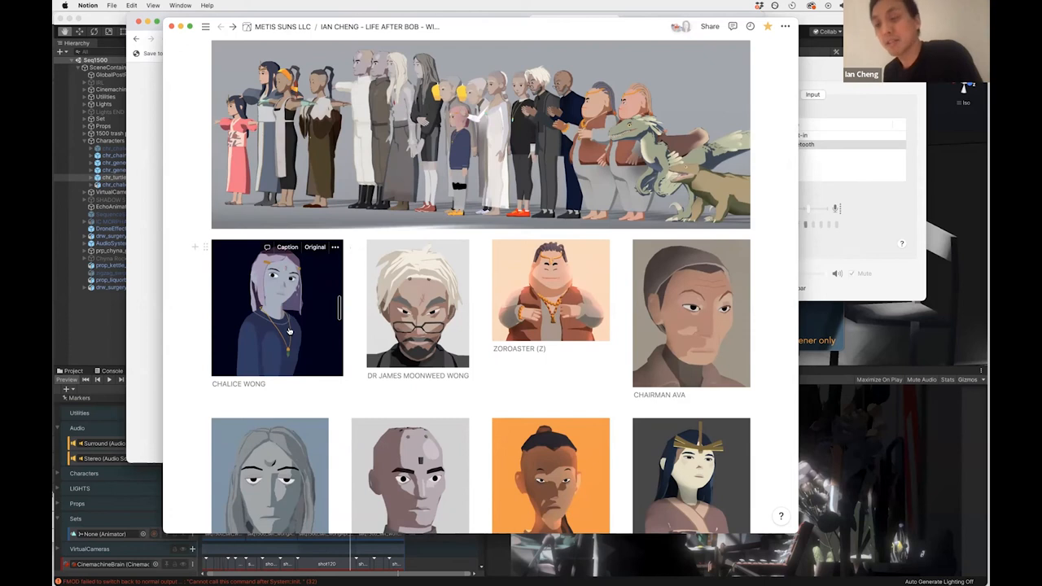
{"action": "mouse_move", "coordinate": [328, 334]}
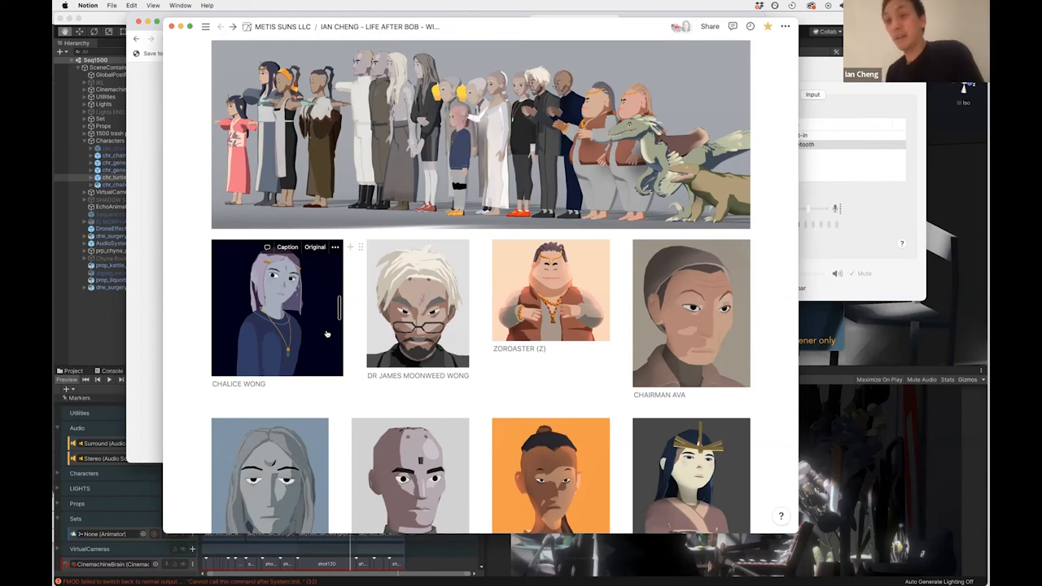
{"action": "mouse_move", "coordinate": [454, 273]}
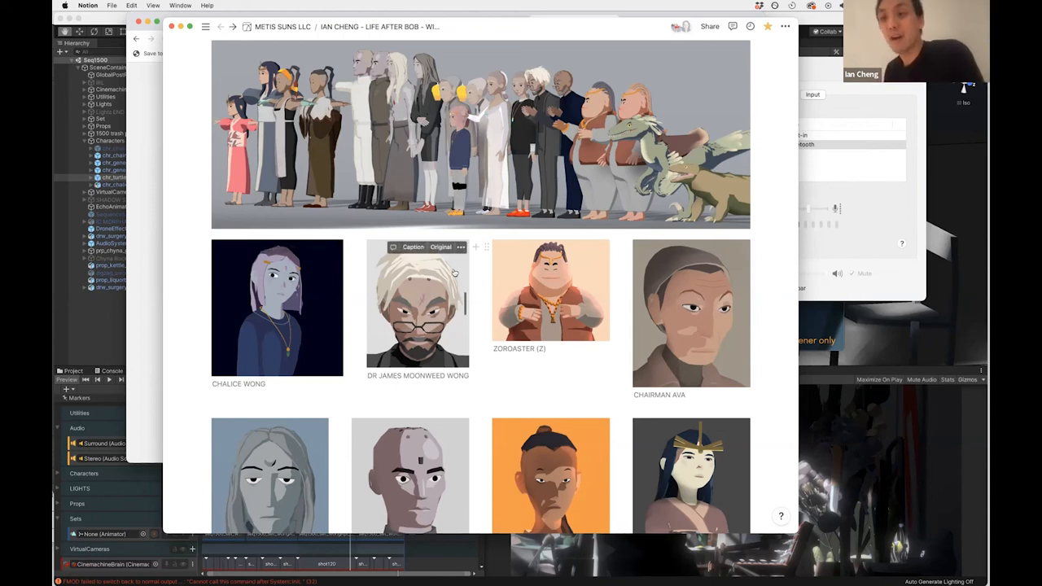
{"action": "mouse_move", "coordinate": [435, 318]}
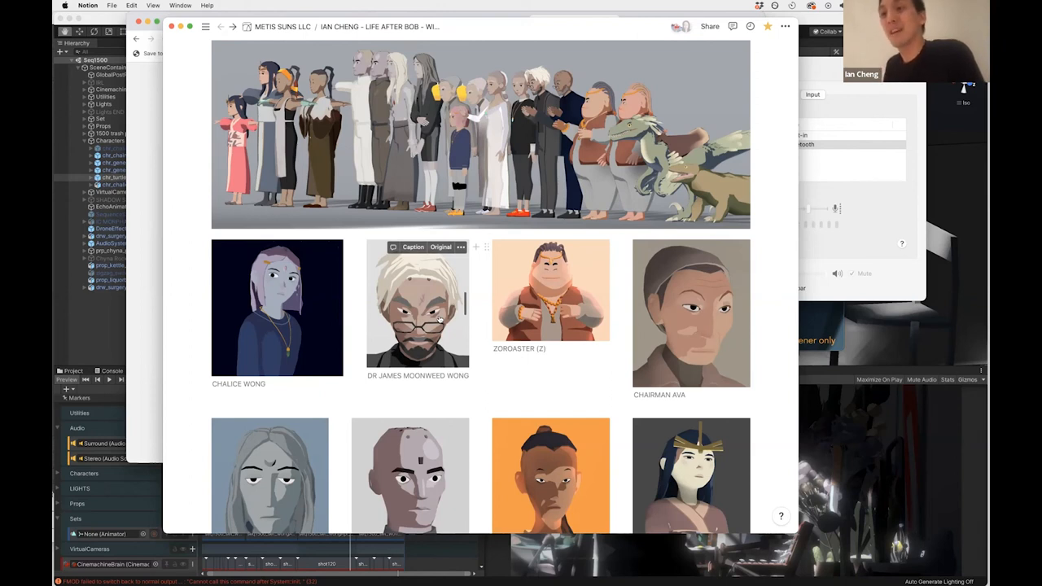
{"action": "mouse_move", "coordinate": [388, 327]}
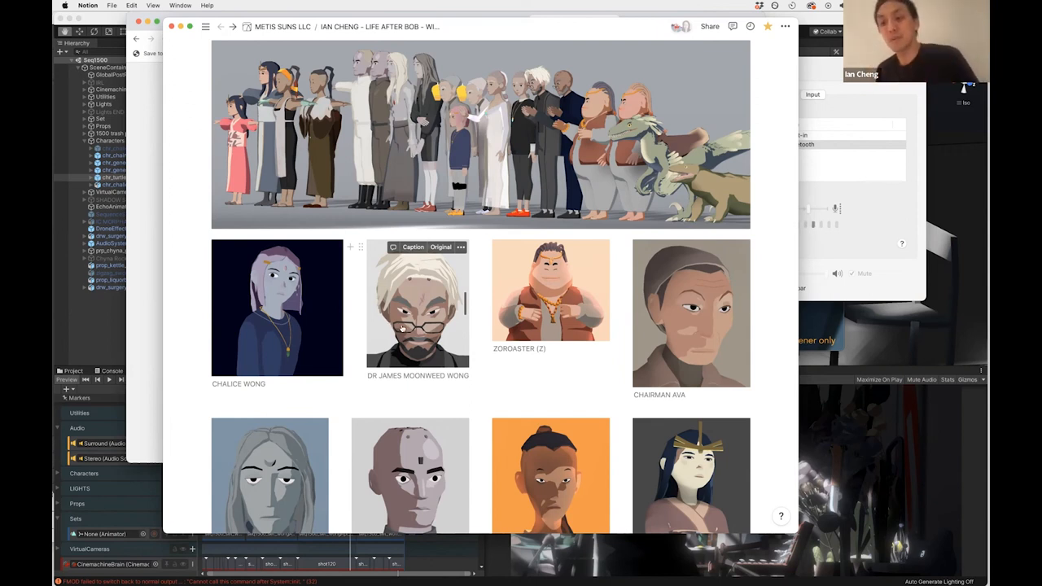
{"action": "mouse_move", "coordinate": [758, 454]}
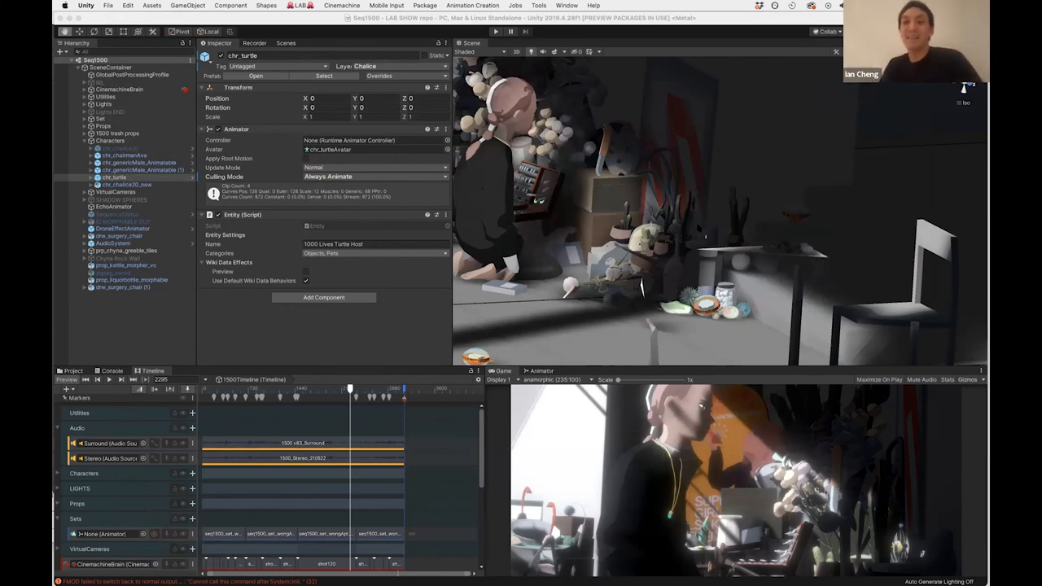
{"action": "mouse_move", "coordinate": [697, 225]}
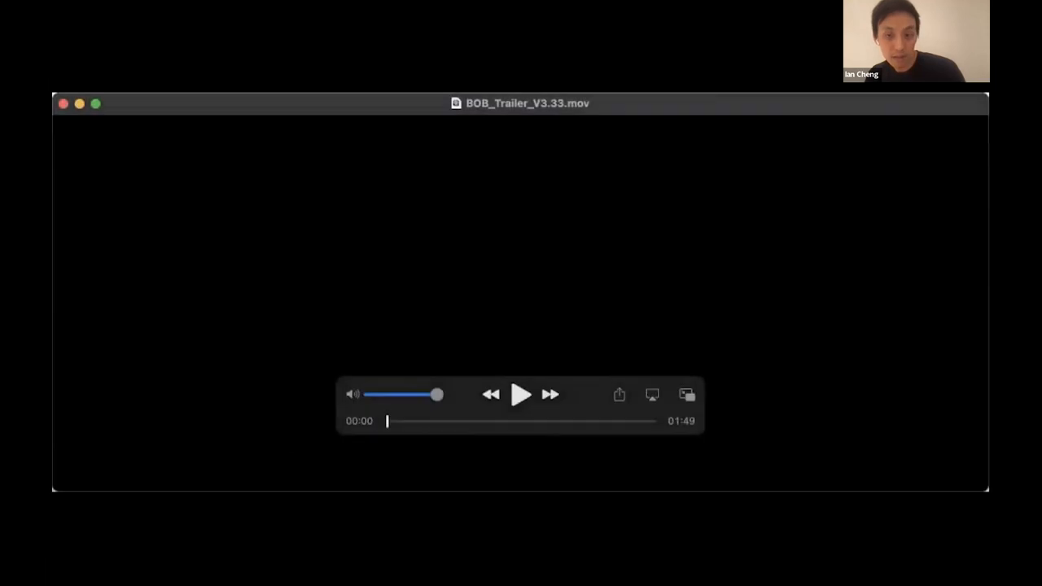
- Play BOB_Trailer_V3.33.mov from the beginning in QuickTime Player
{"action": "left_click", "coordinate": [521, 394]}
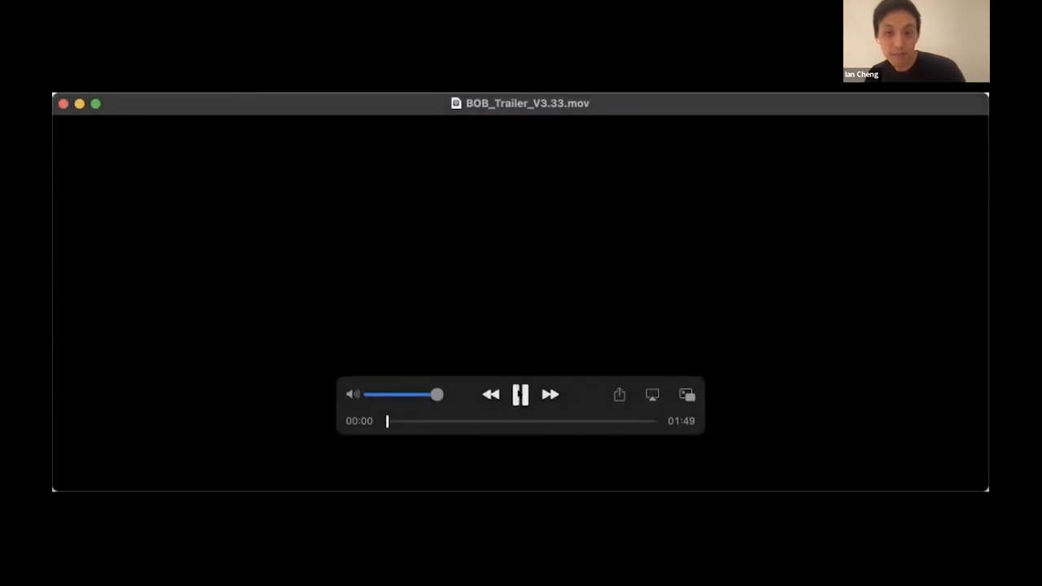
{"action": "left_click", "coordinate": [520, 394]}
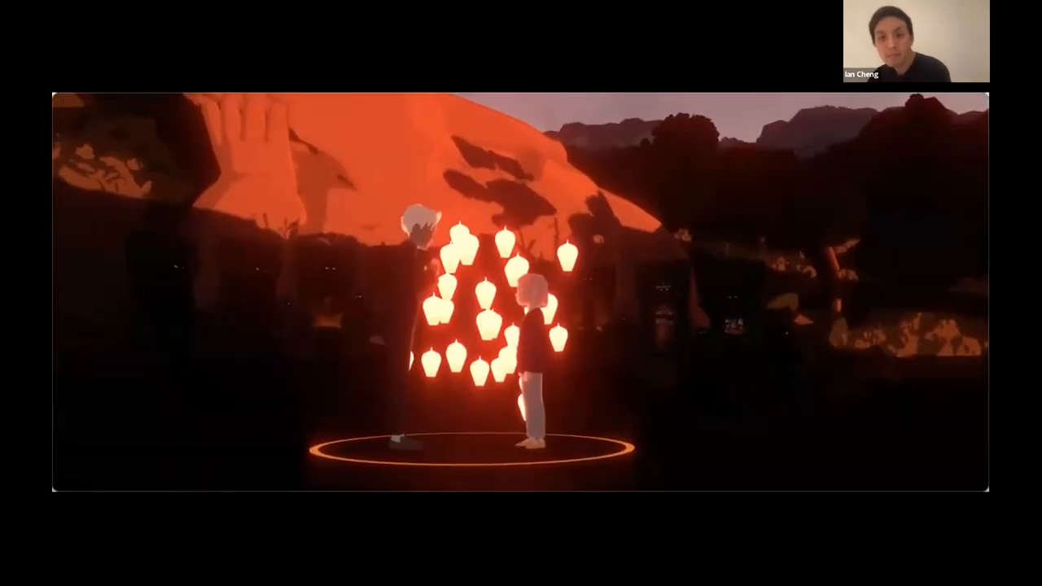